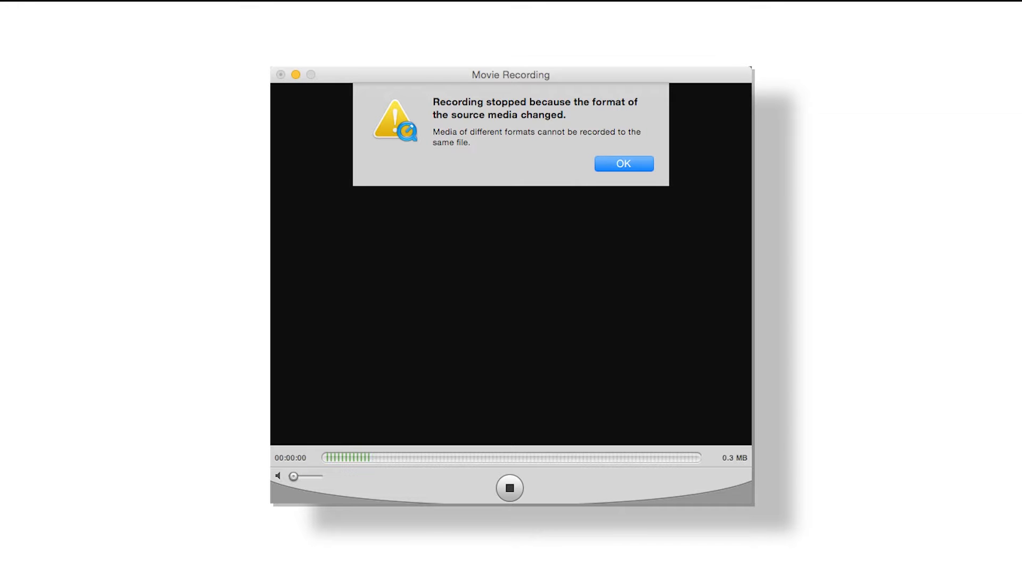
Dismiss QuickTime Player's alert that recording stopped because the source media format changed
click(622, 163)
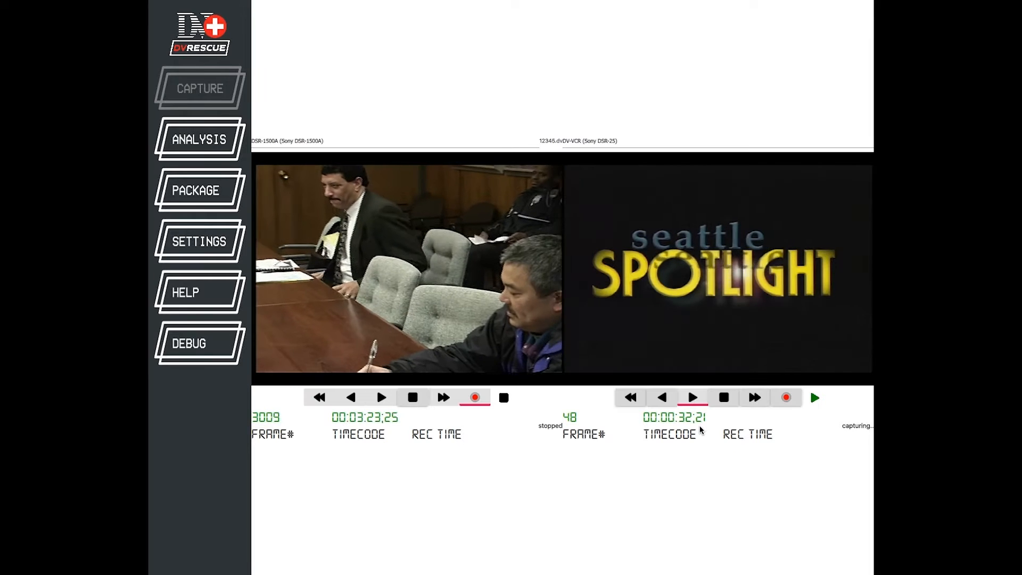
Show 12345.dv's analysis and scroll through its error graphs and frame table
click(198, 139)
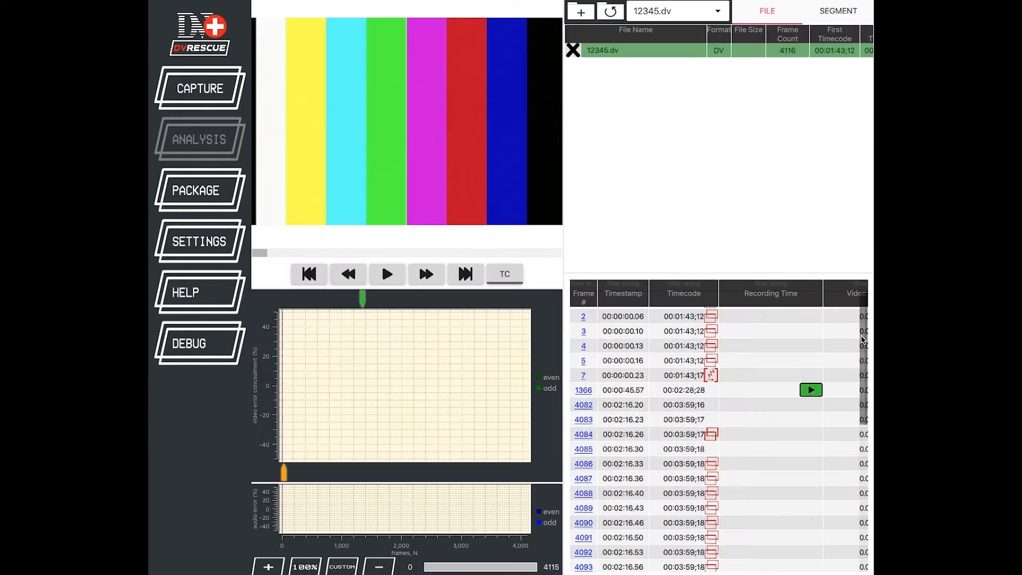
scroll(down, 3)
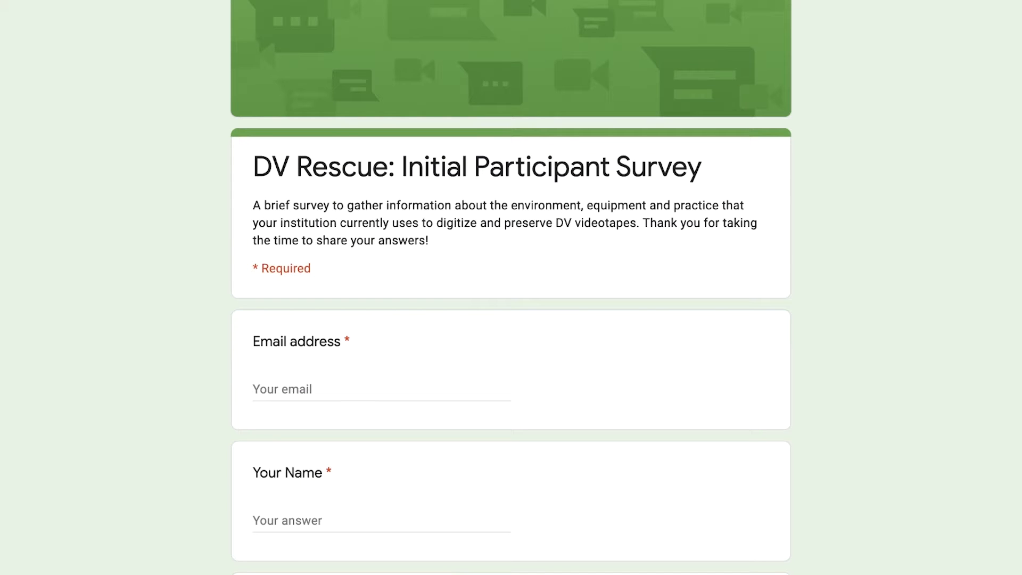
scroll(down, 3)
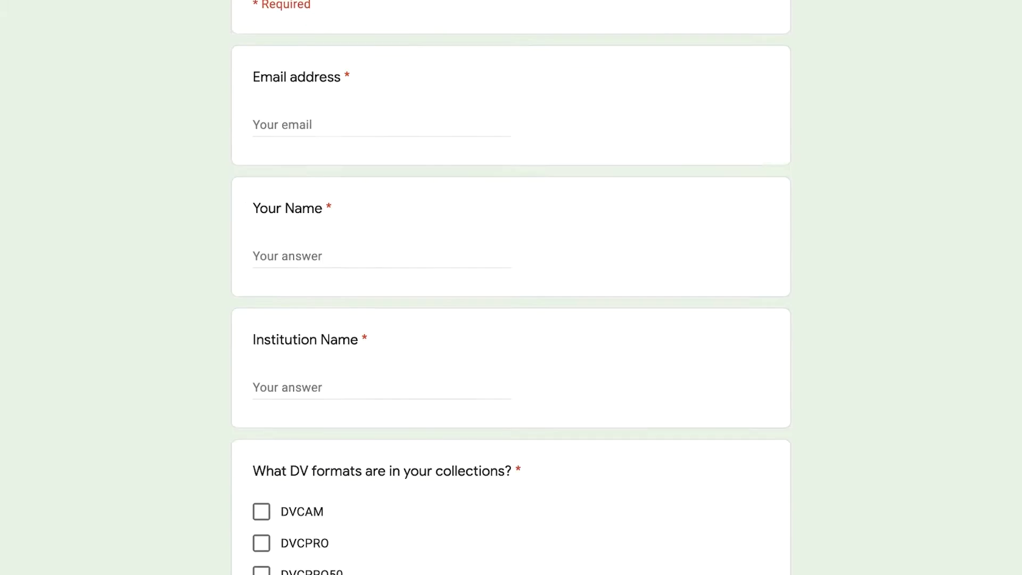
scroll(down, 3)
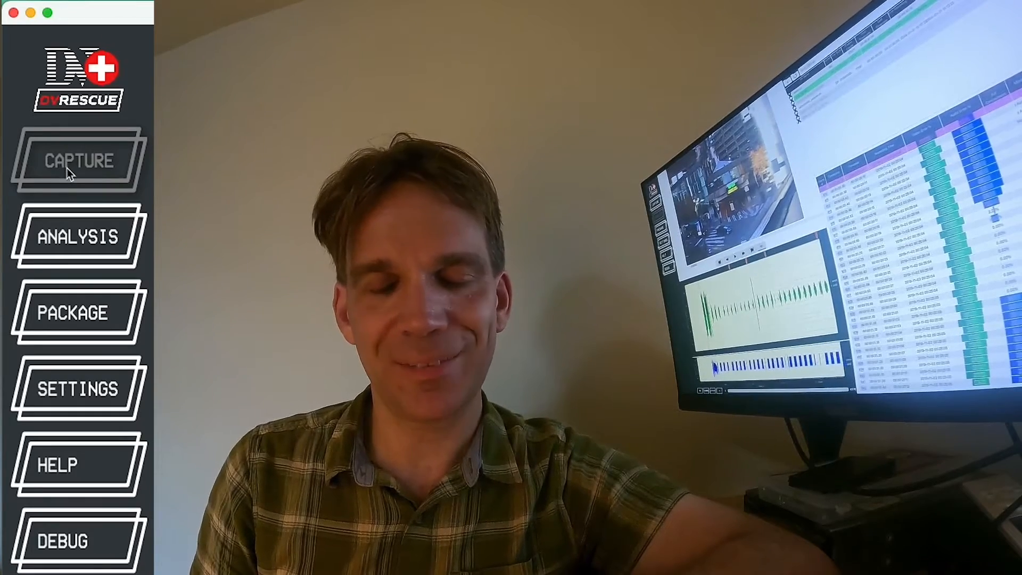
mouse_move(75, 236)
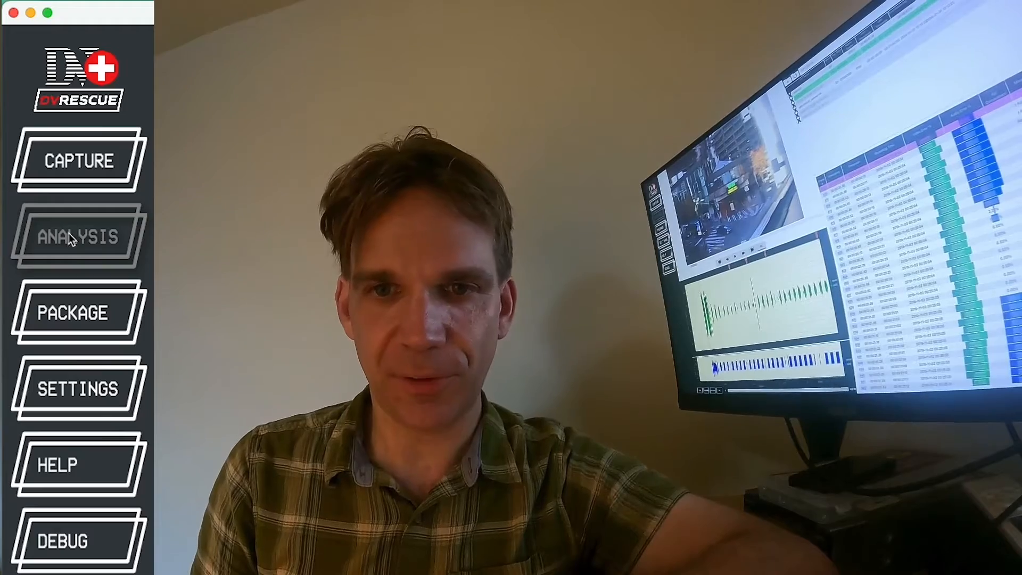
mouse_move(75, 326)
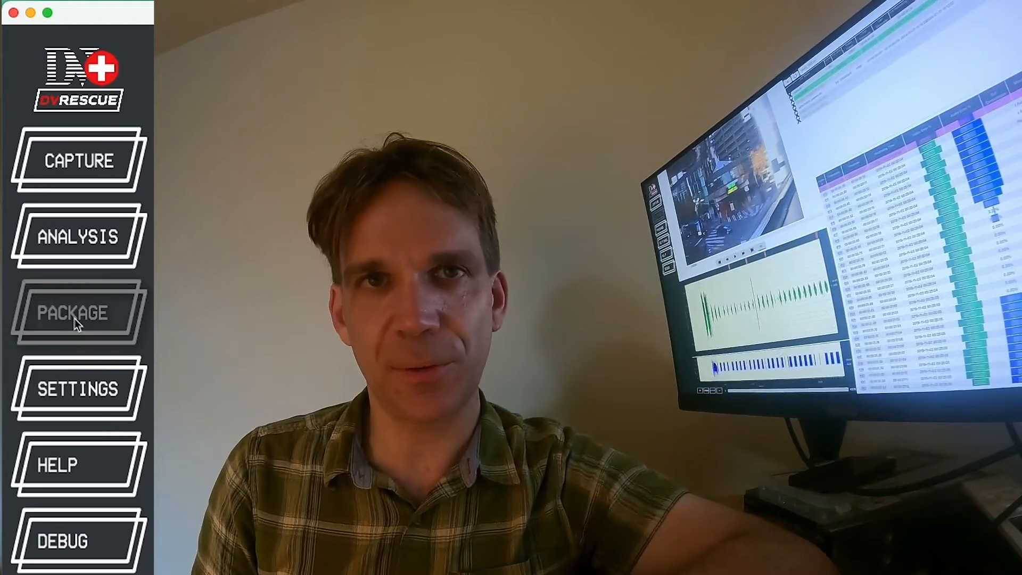
mouse_move(78, 202)
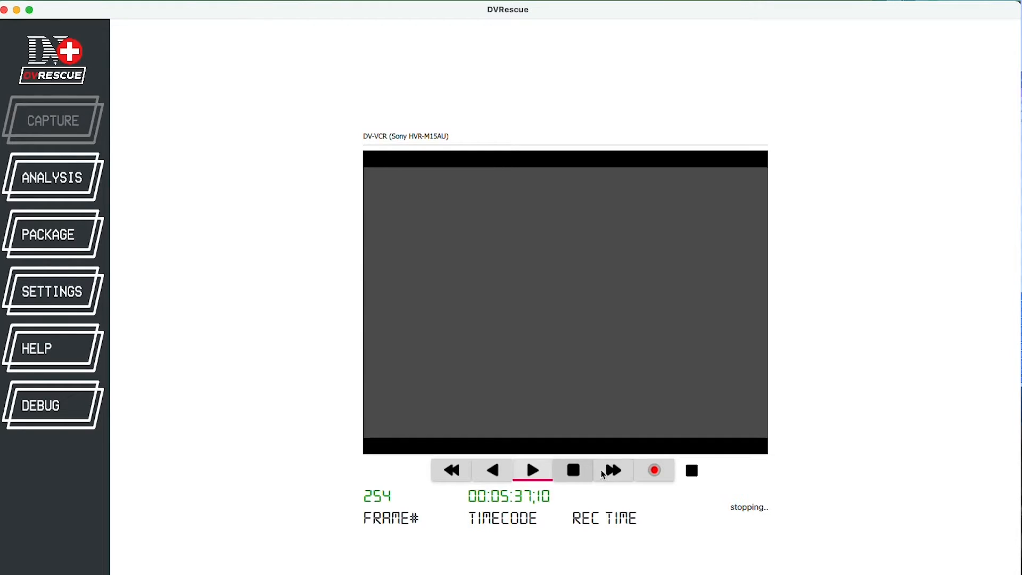
Record a short stretch of the Sony deck's tape into archiving.dv, then stop
click(654, 470)
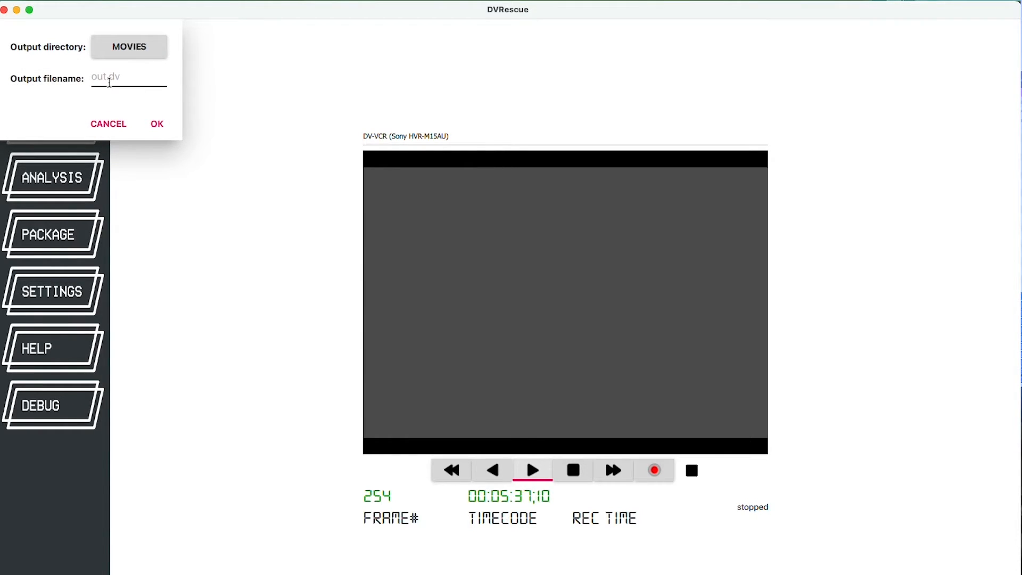
click(128, 77)
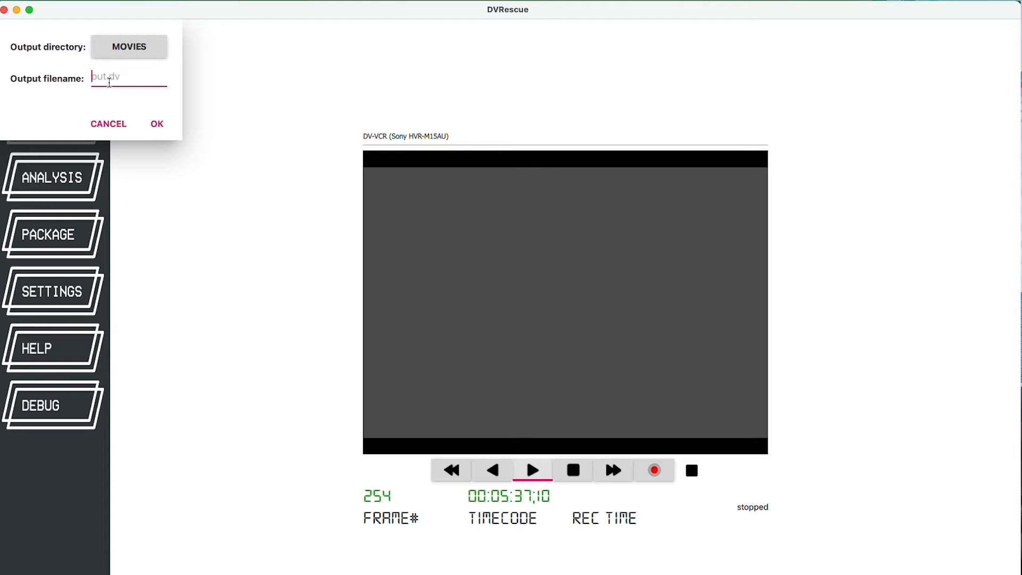
text(archiv)
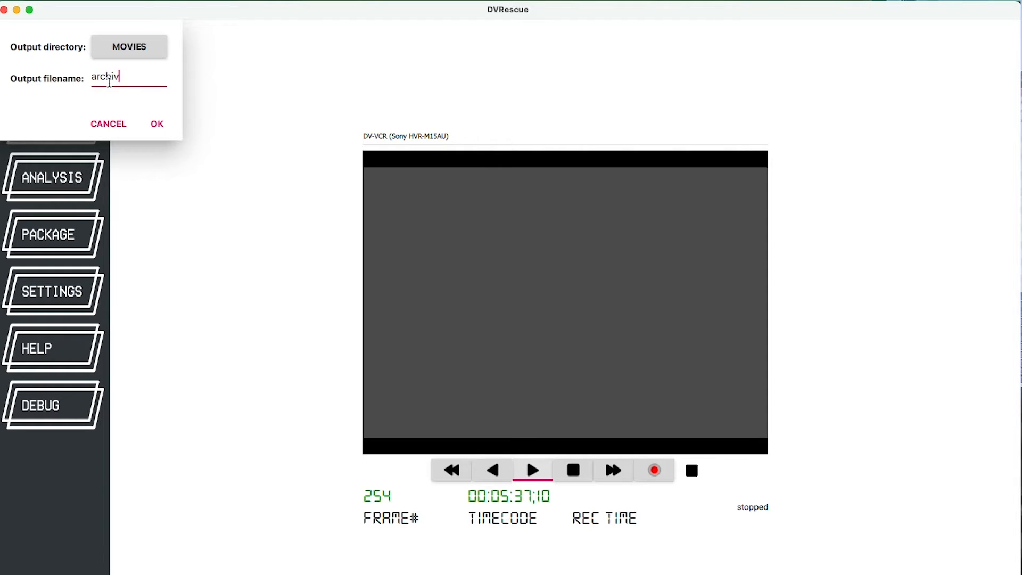
text(ing.dv)
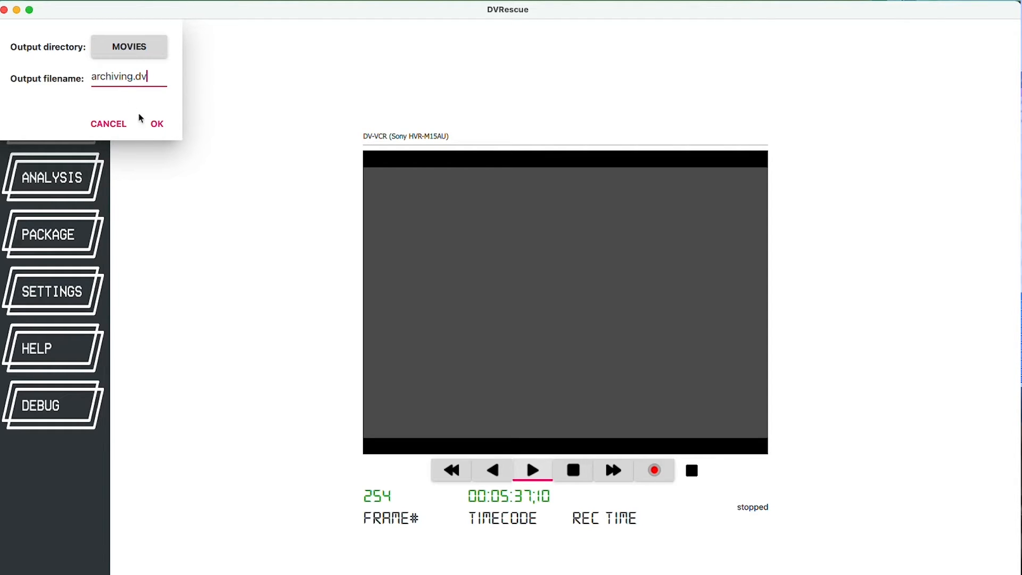
click(156, 124)
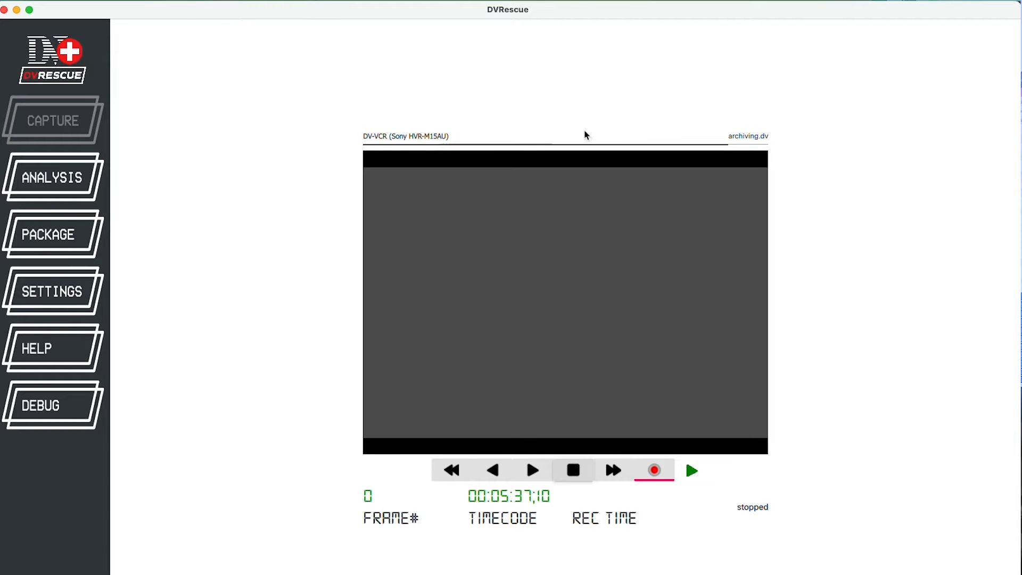
mouse_move(728, 261)
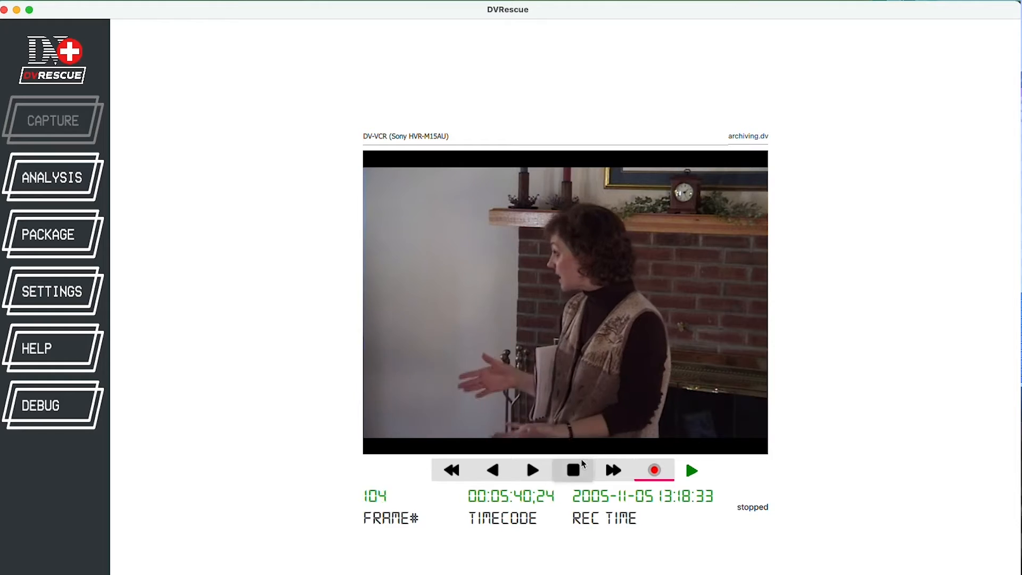
click(572, 470)
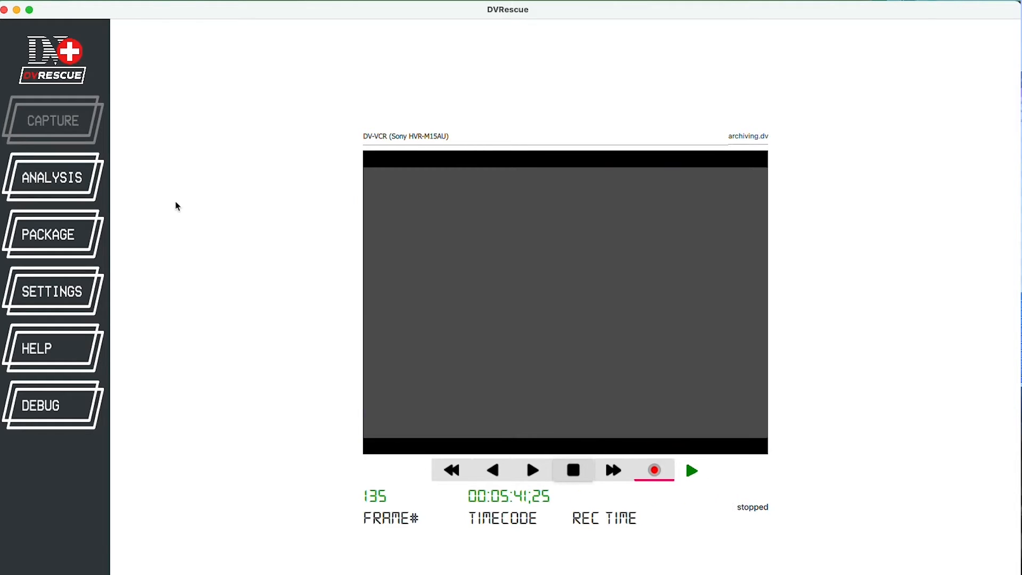
Load the 140-frame archiving.dv in the analysis view and play it back
click(52, 177)
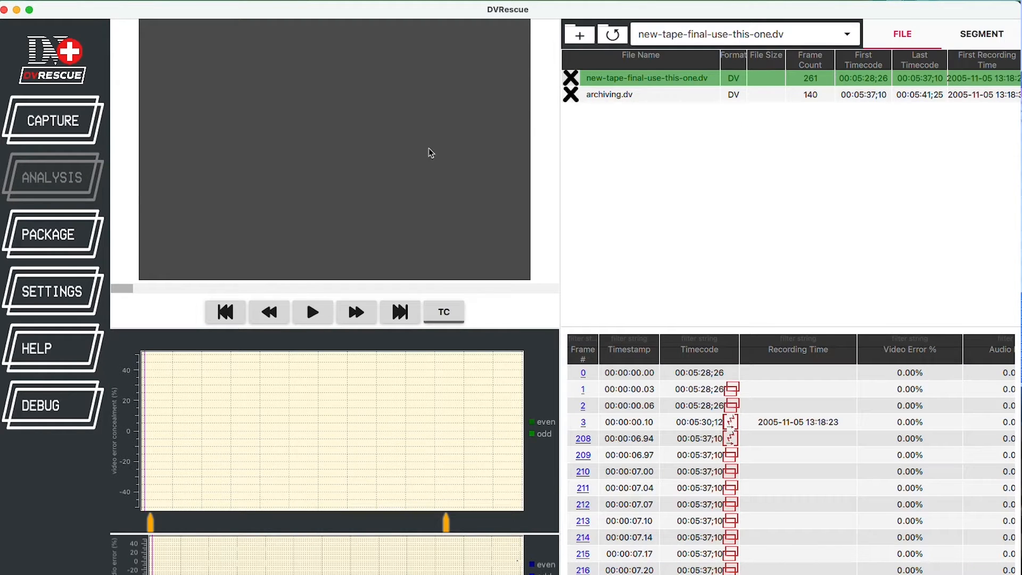
click(609, 95)
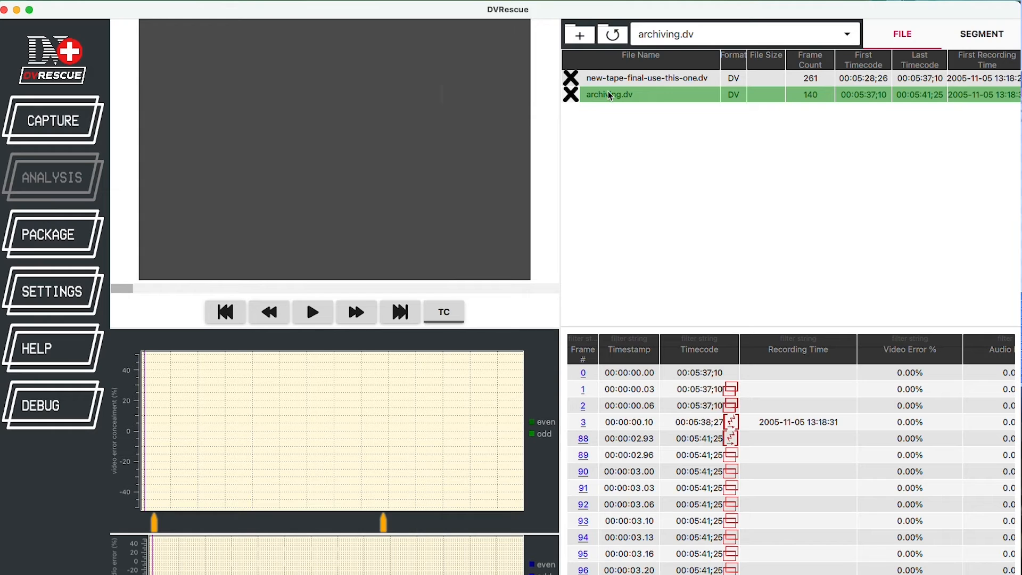
click(312, 311)
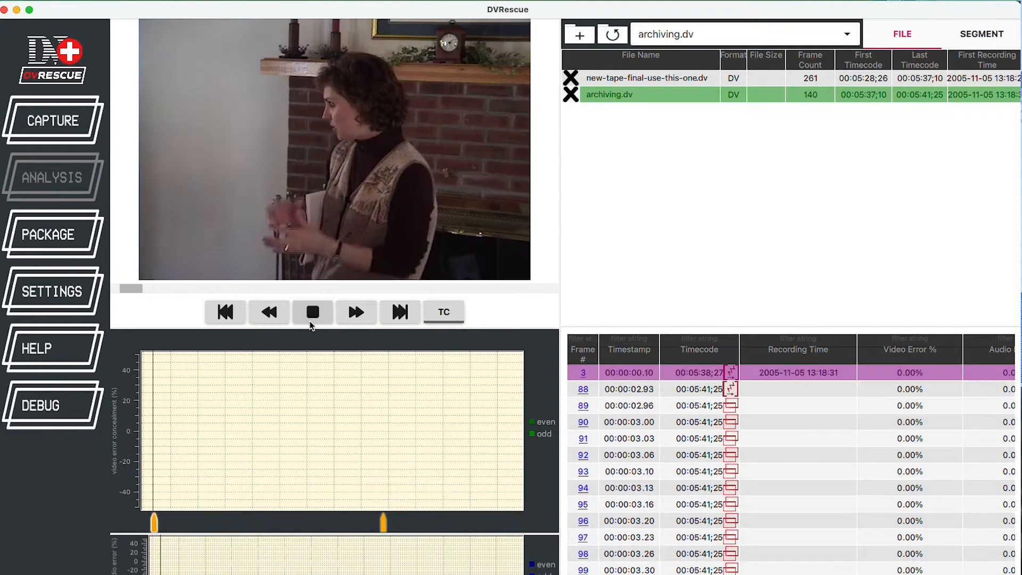
click(312, 311)
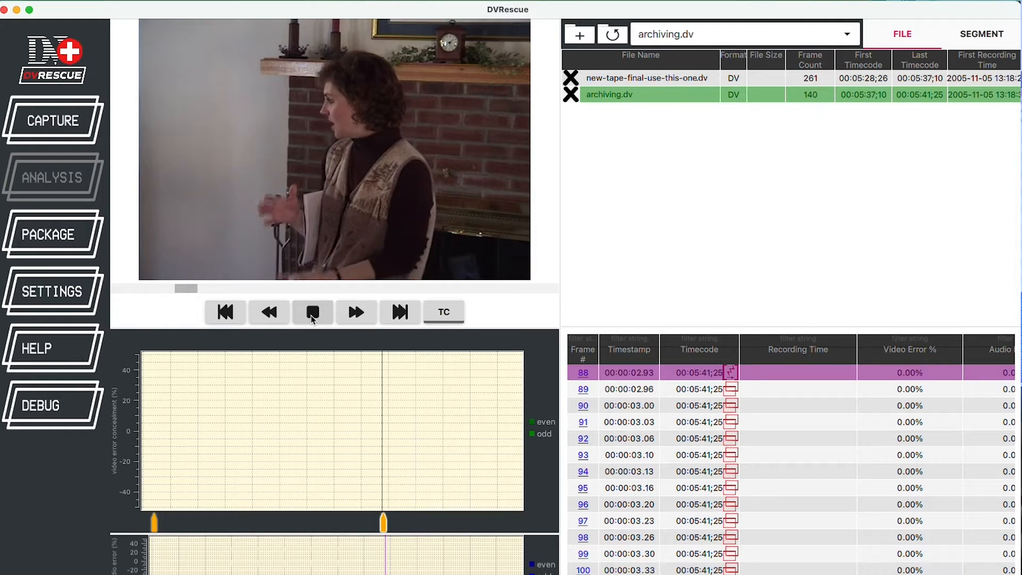
click(313, 312)
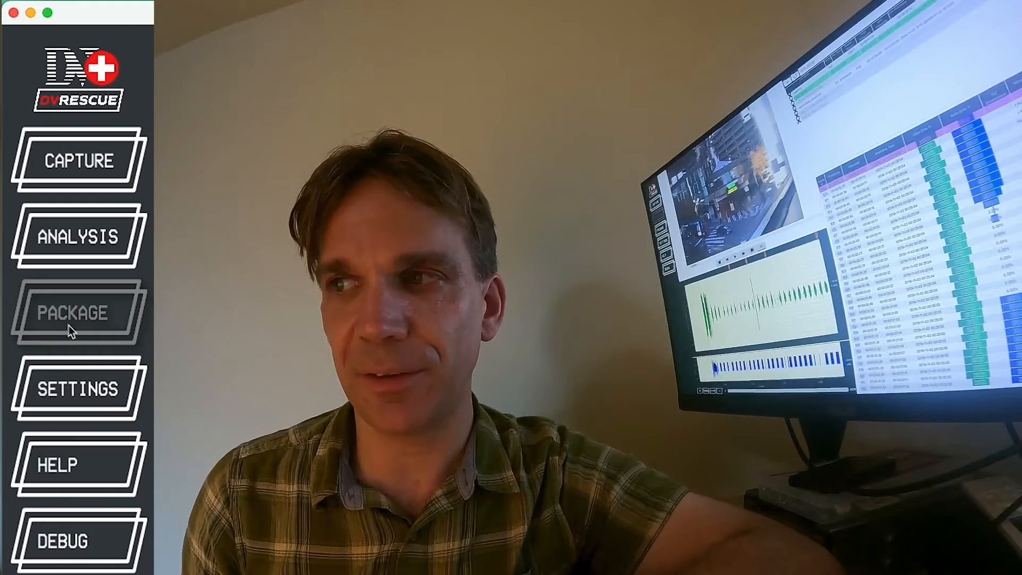
mouse_move(75, 479)
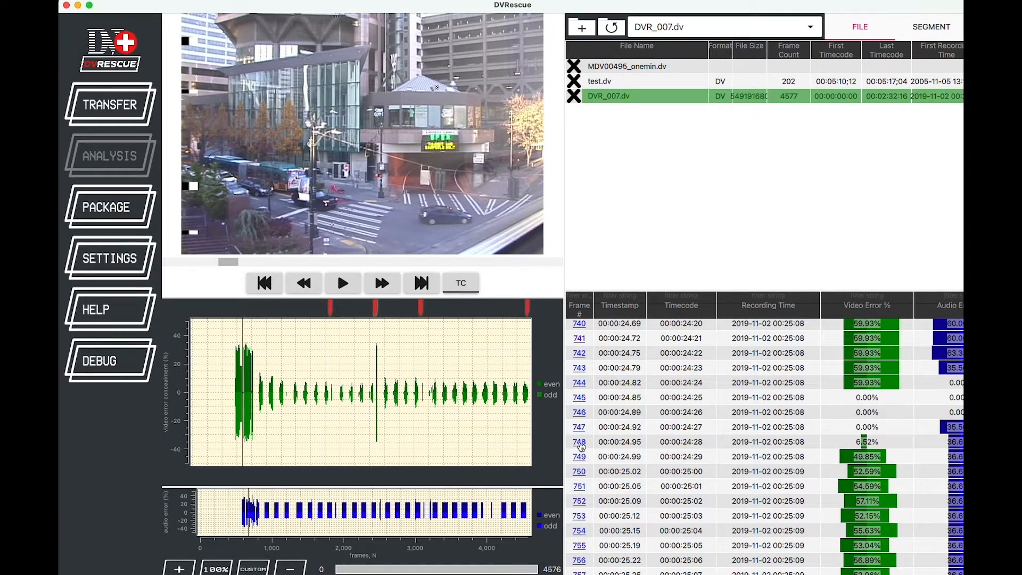
Open frame 748's DIF block hex viewer and scroll through its blocks
click(578, 441)
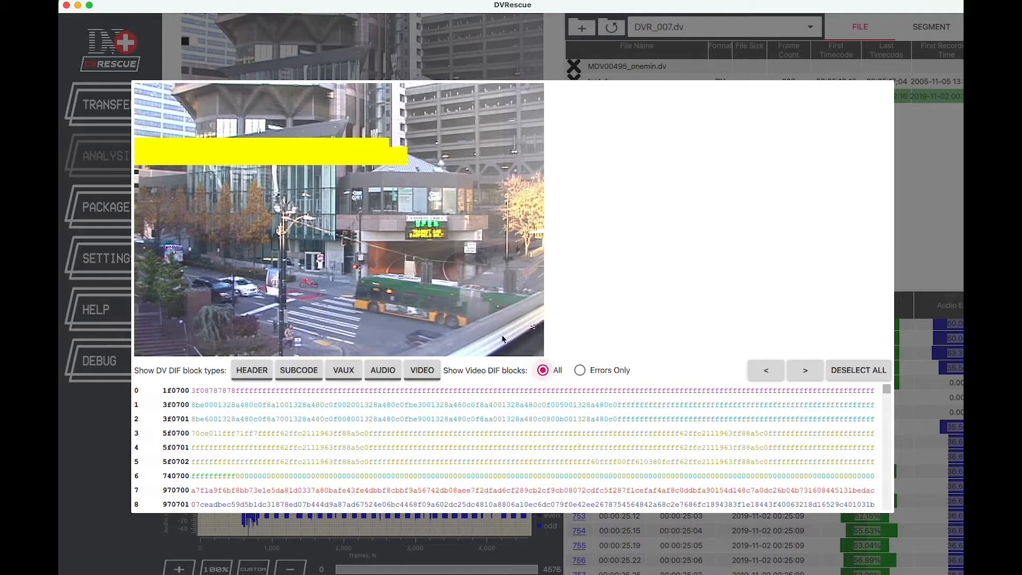
mouse_move(240, 357)
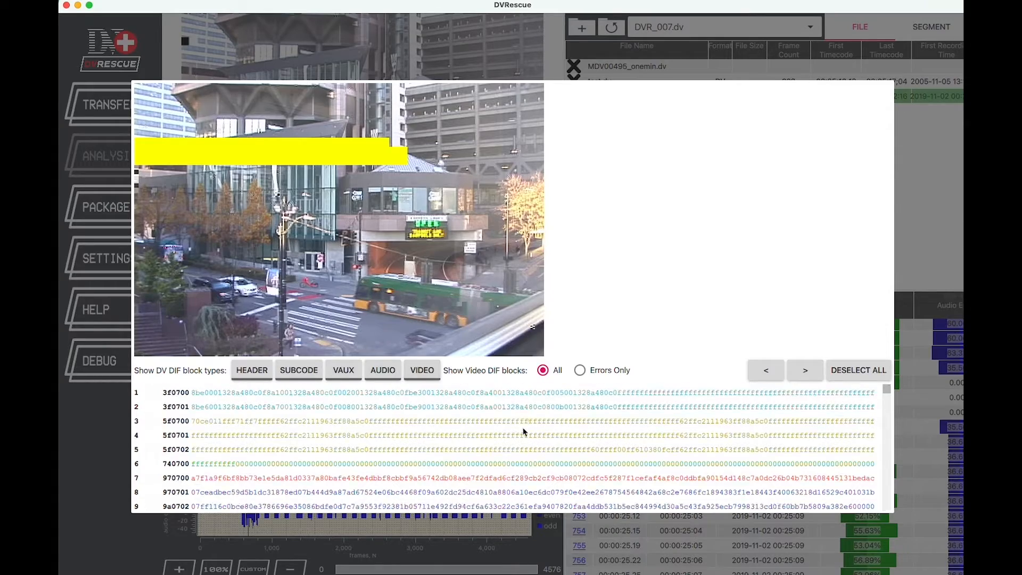
scroll(down, 3)
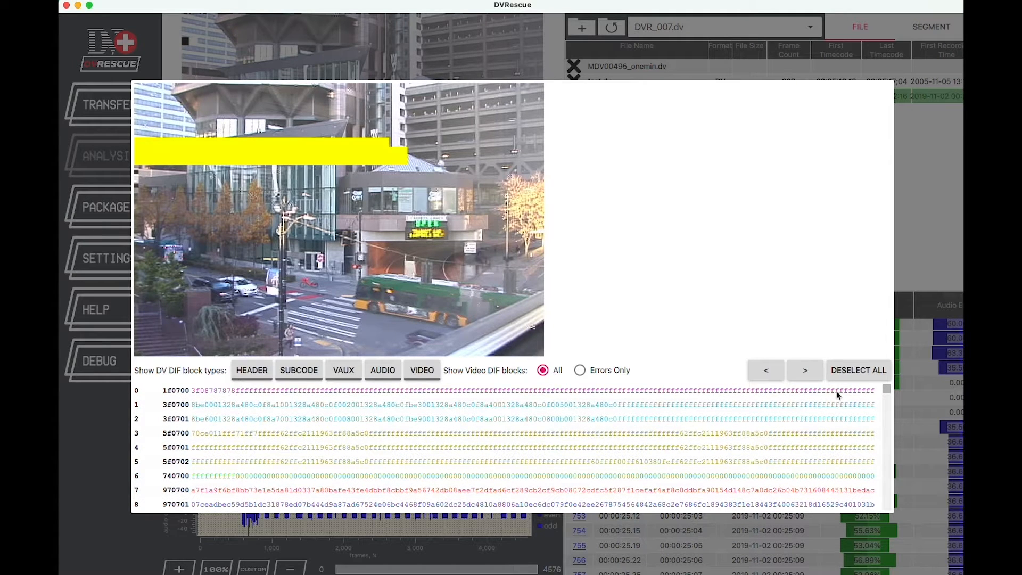
scroll(down, 3)
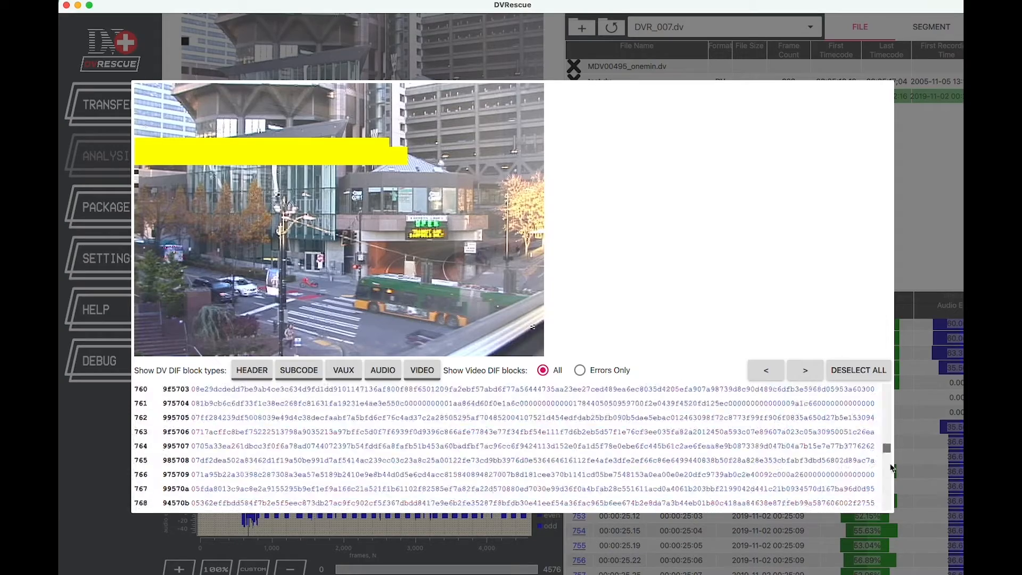
scroll(down, 3)
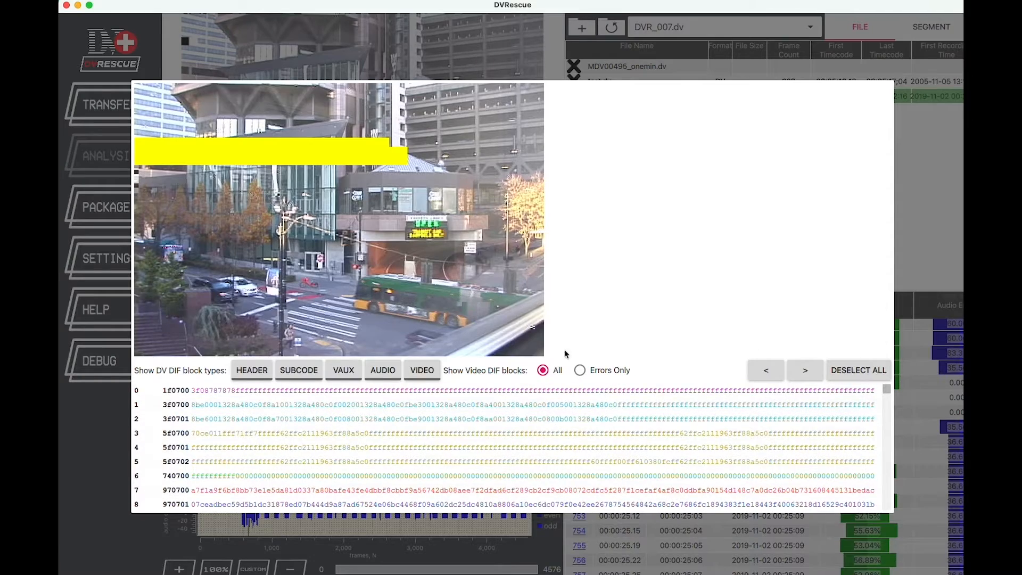
Filter the blocks to audio, back to all, then to video blocks only
click(383, 370)
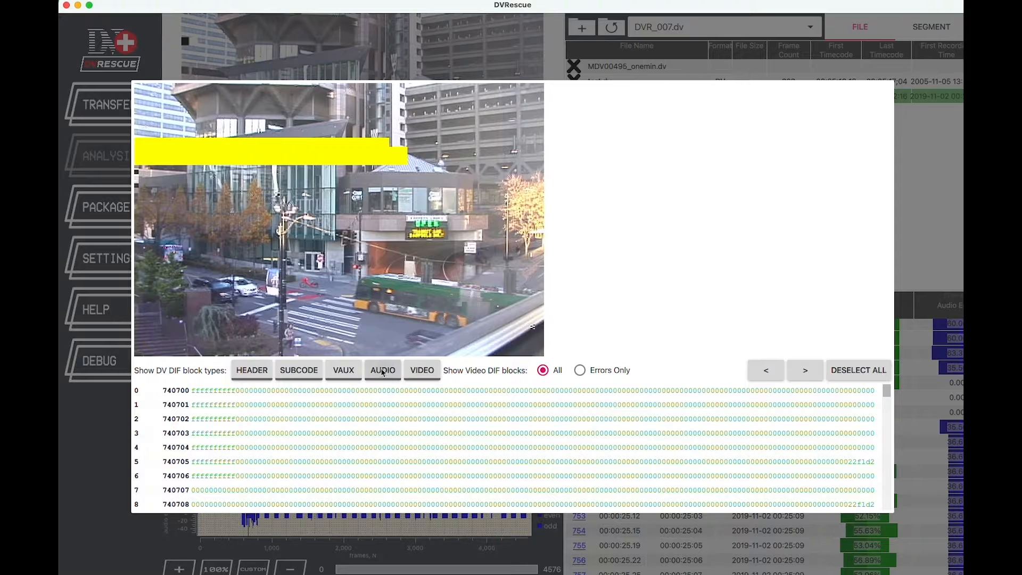
click(299, 369)
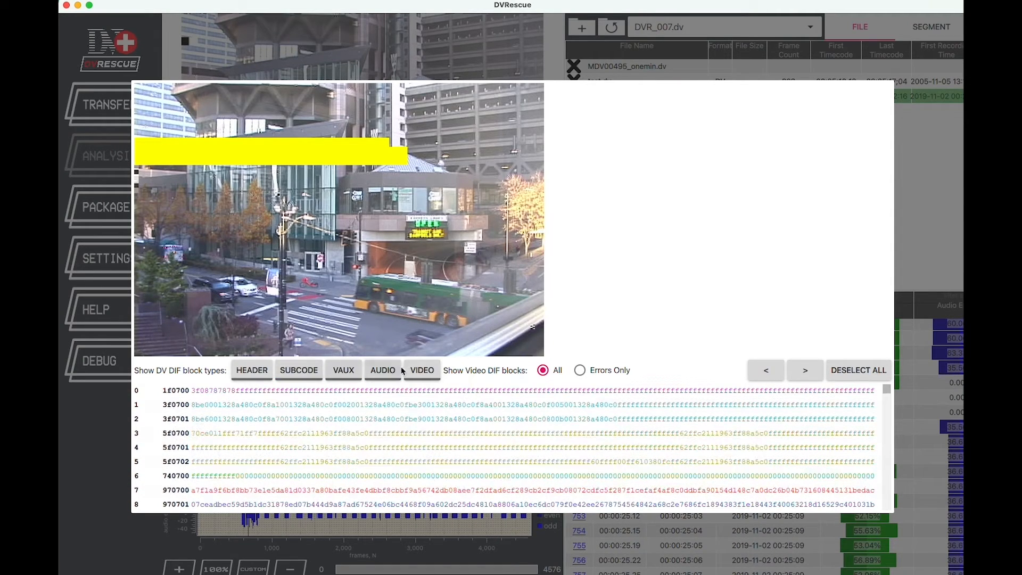
click(422, 370)
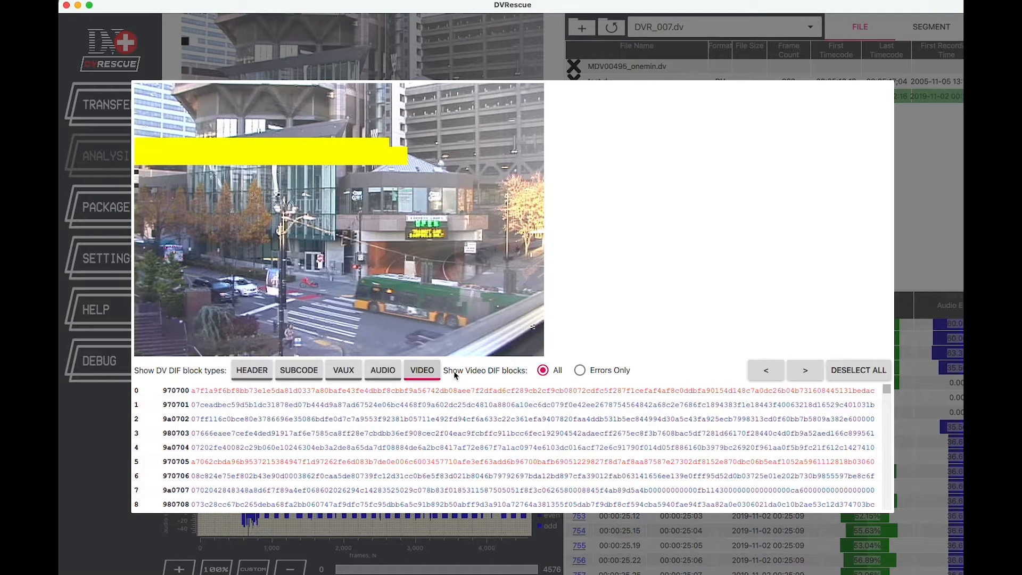
Toggle the Errors Only filter on, then return to showing all video blocks
click(579, 371)
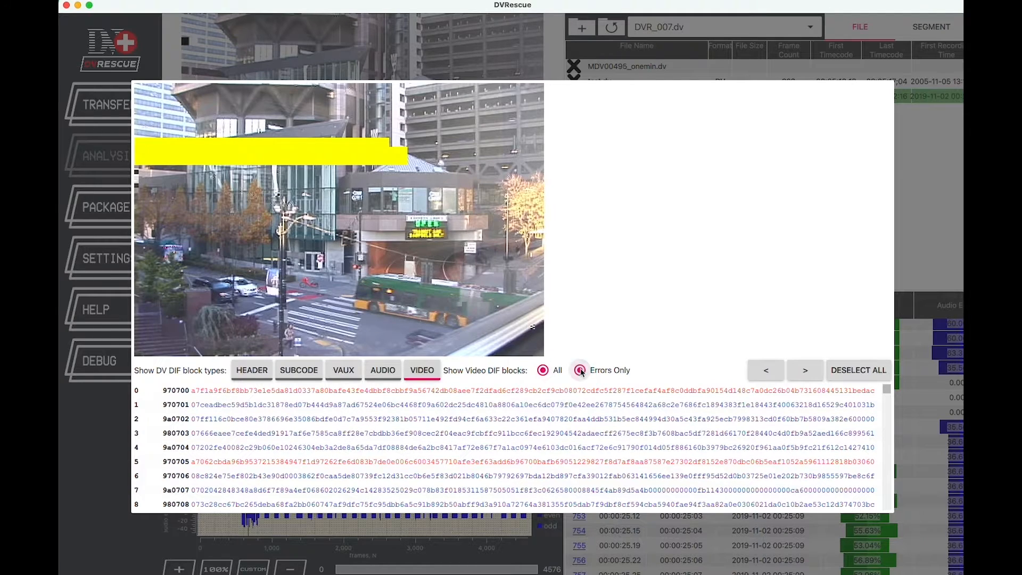
click(580, 369)
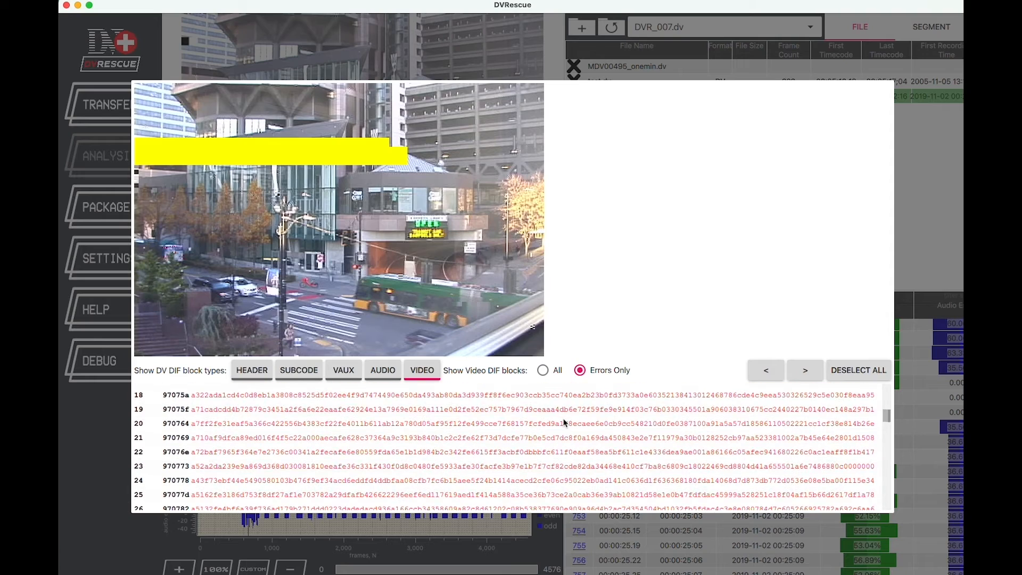
click(543, 369)
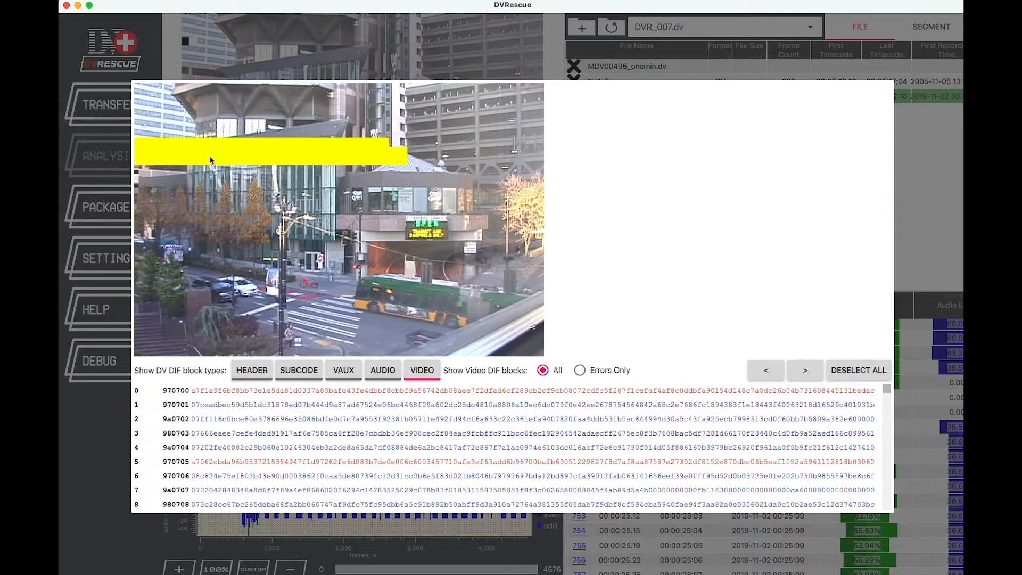
Highlight the blocks behind the yellow damaged area and block 5, advance a frame, then close
click(348, 390)
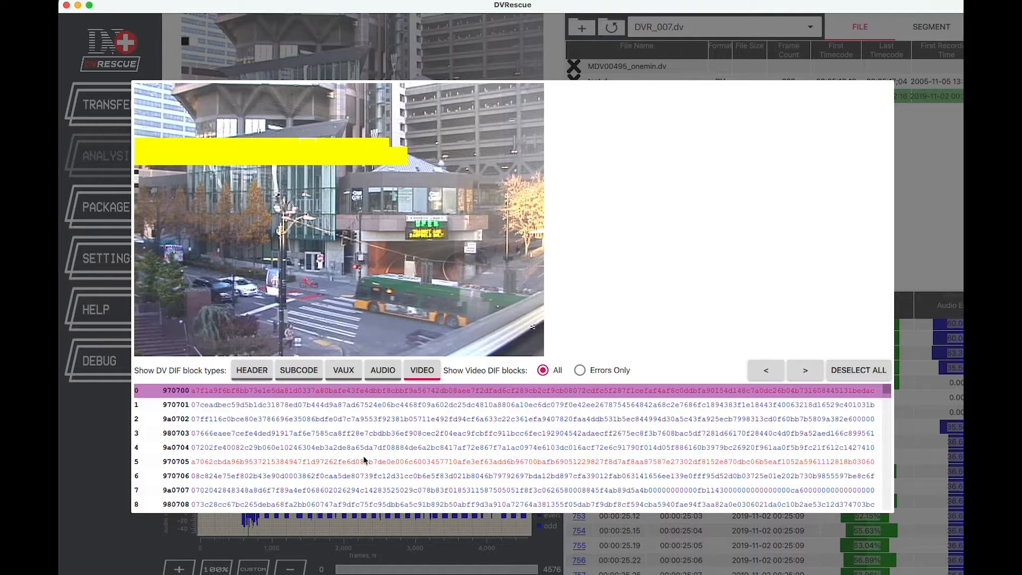
click(365, 461)
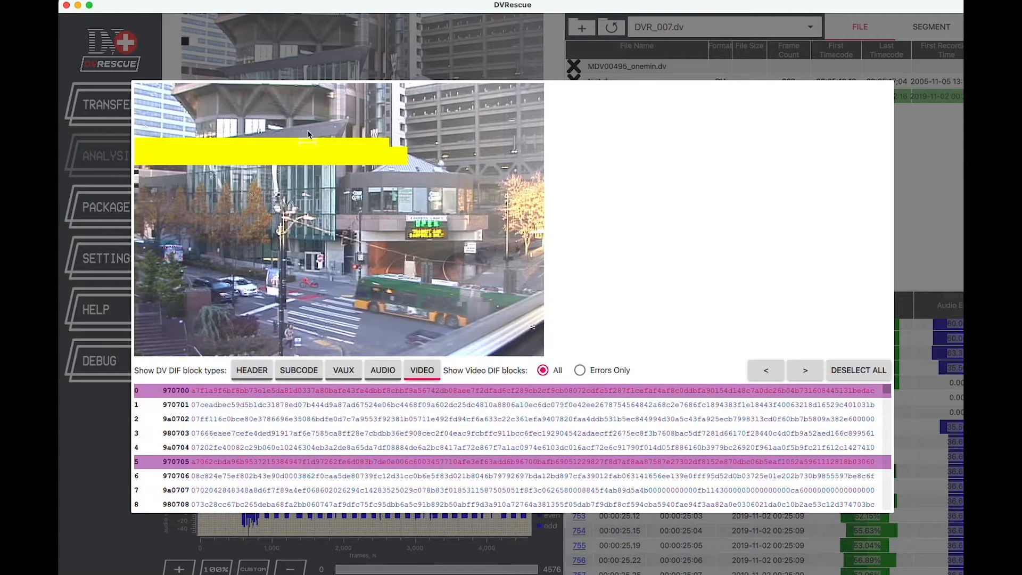
click(804, 370)
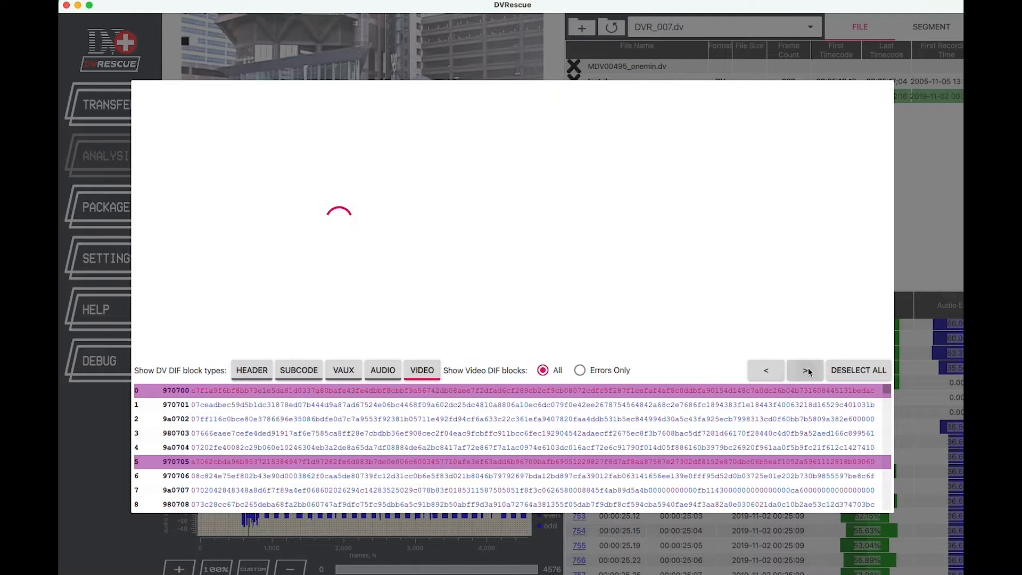
click(804, 371)
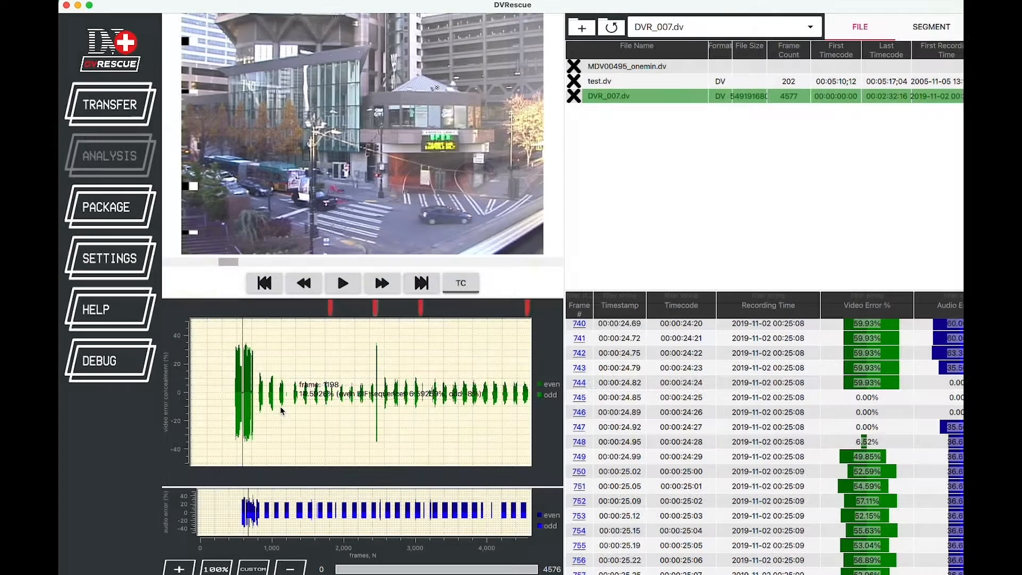
mouse_move(311, 447)
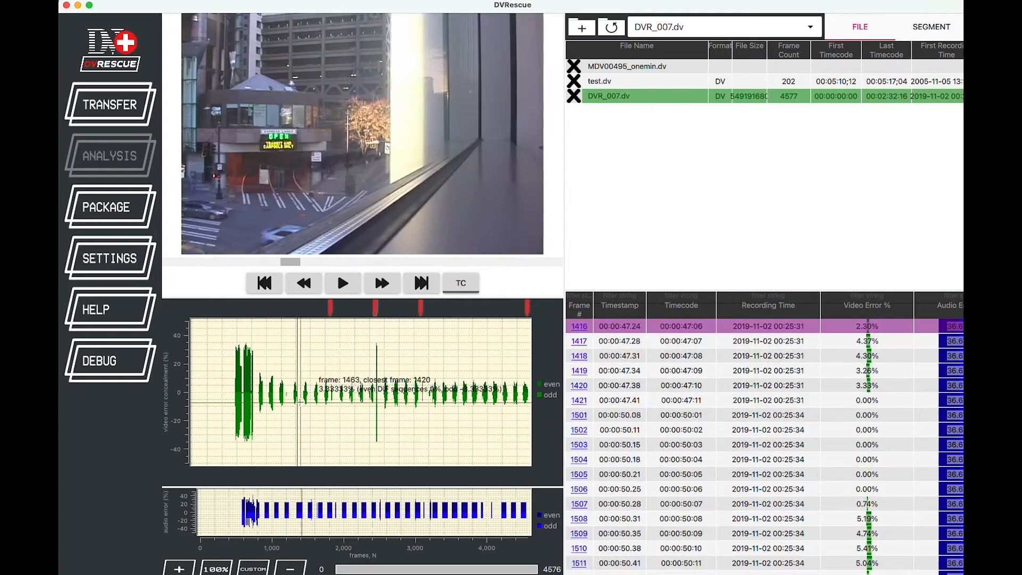
Jump from the video error graph to DVR_007.dv's frames around 2311 and scroll them
click(359, 391)
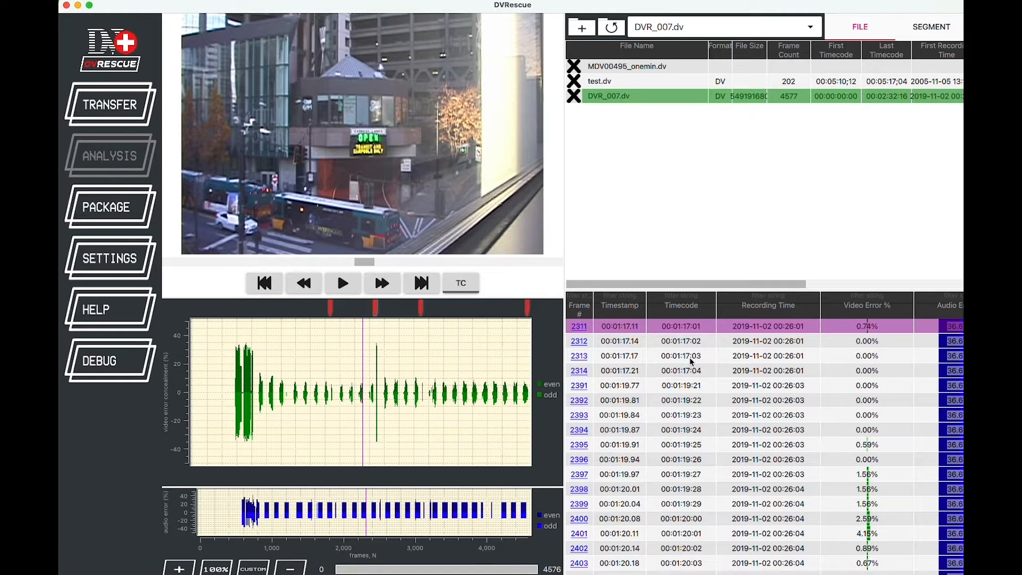
scroll(down, 3)
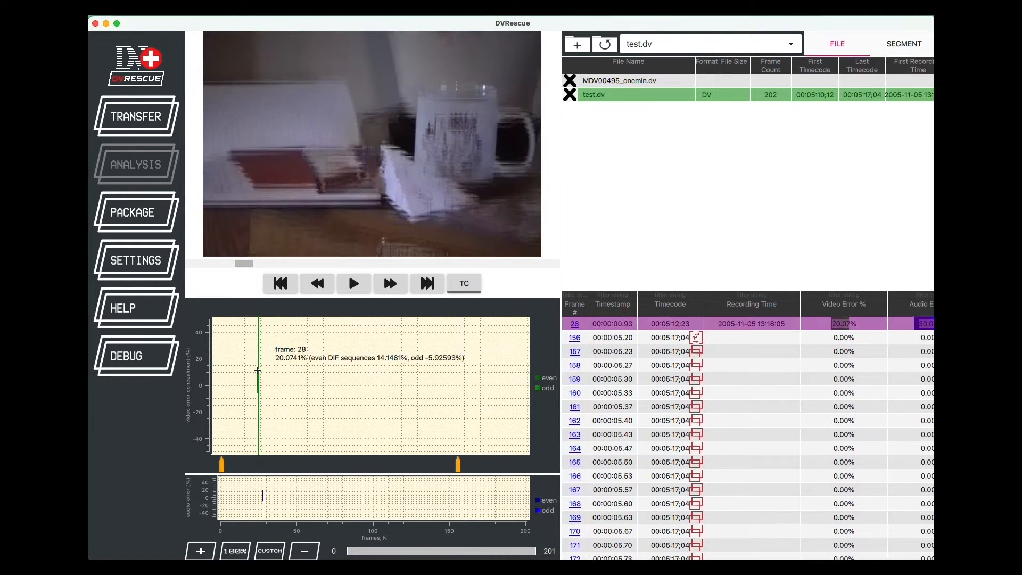
mouse_move(528, 329)
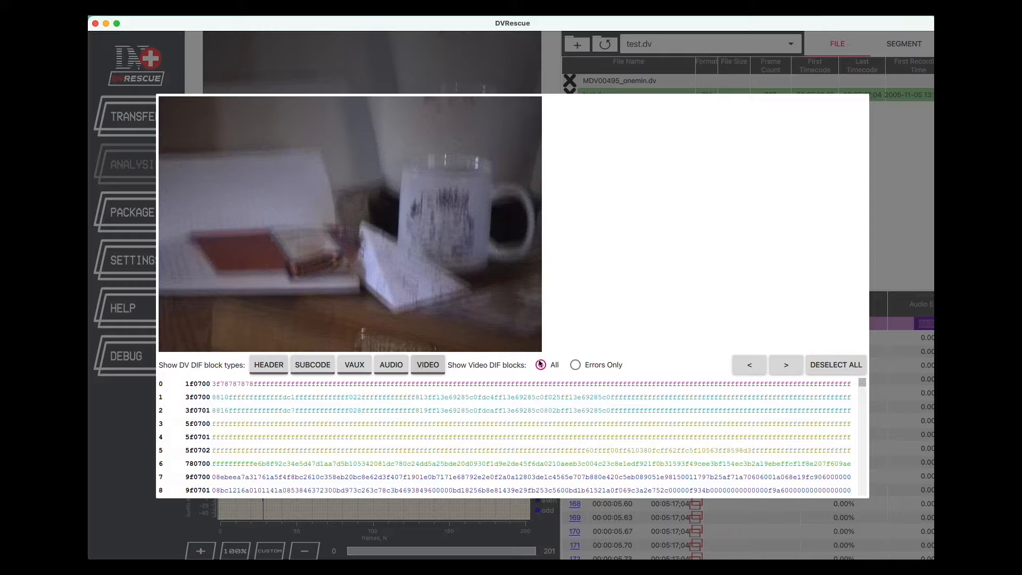
Load the previous frame's DIF blocks in test.dv's hex viewer
click(749, 364)
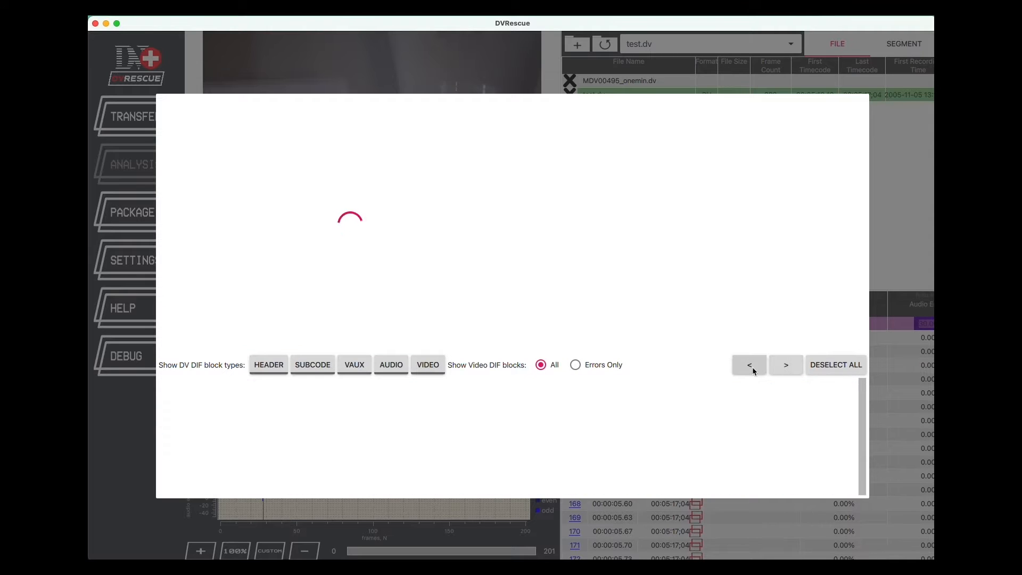